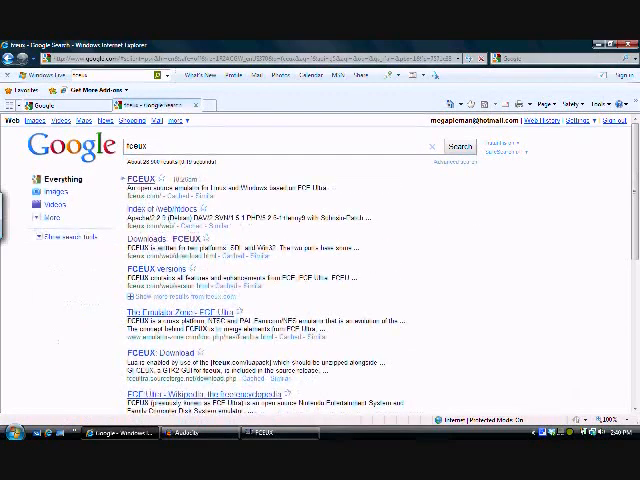
# - Reach the FCEUX site from the search results and download the win32 binary
pyautogui.click(140, 177)
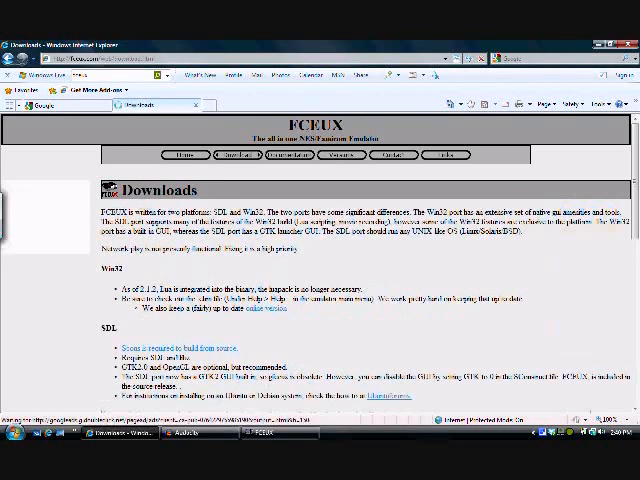
pyautogui.scroll(-3)
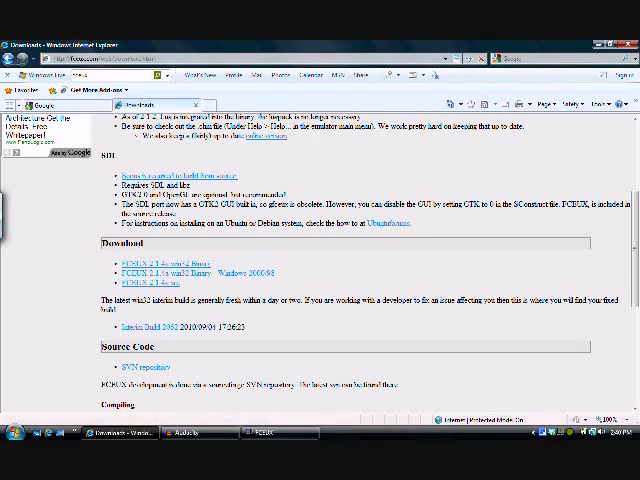
pyautogui.click(277, 433)
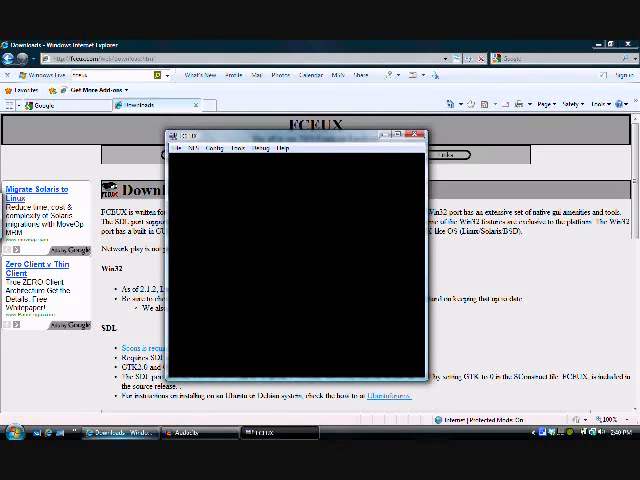
# - Hide the emulator window and return to the Google search page
pyautogui.click(418, 133)
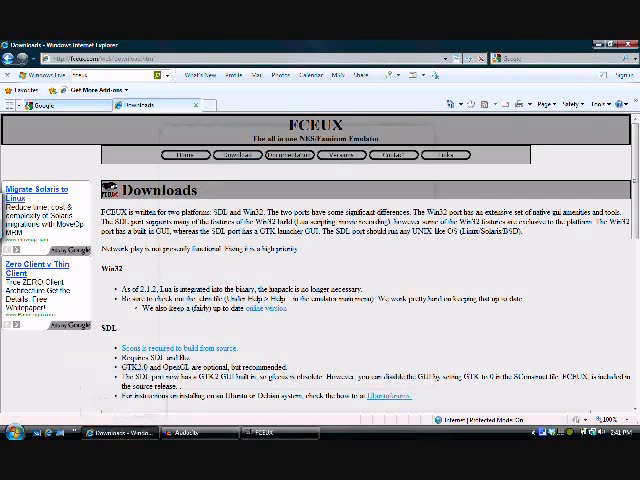
pyautogui.click(55, 105)
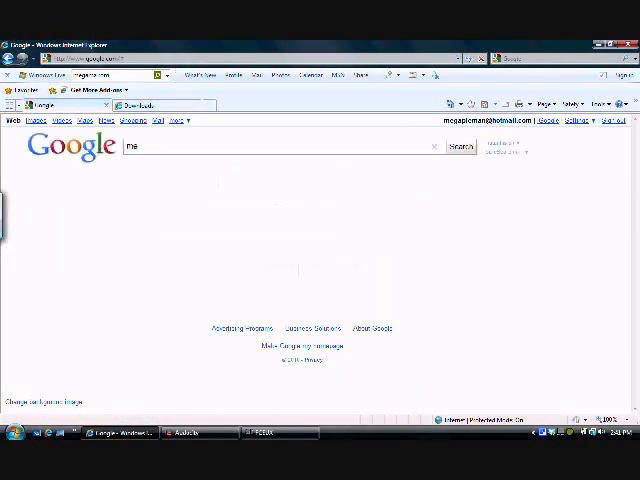
# - Search 'megaman rom' and scroll the Yahoo Answers thread to the best answer
pyautogui.write('megaman')
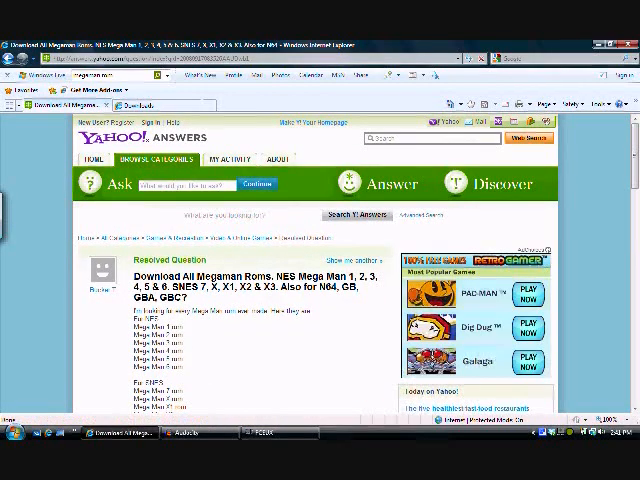
pyautogui.scroll(-3)
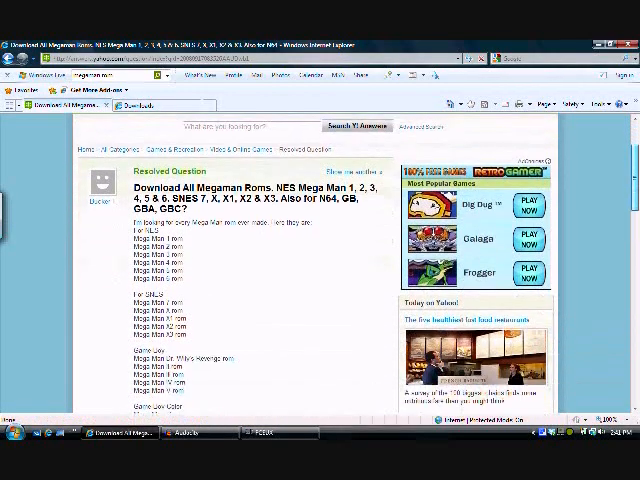
pyautogui.scroll(-3)
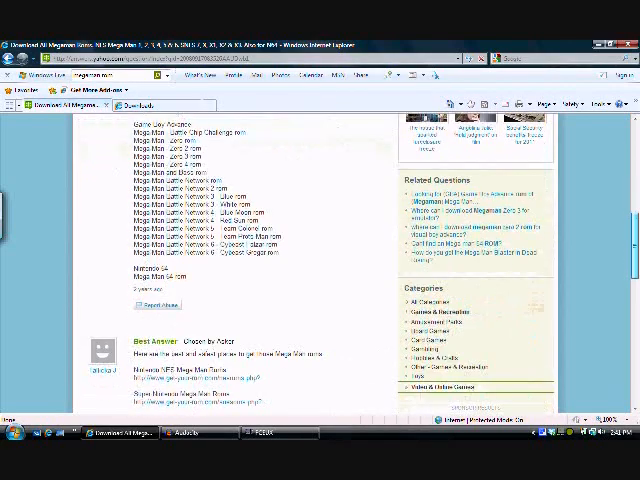
pyautogui.scroll(-3)
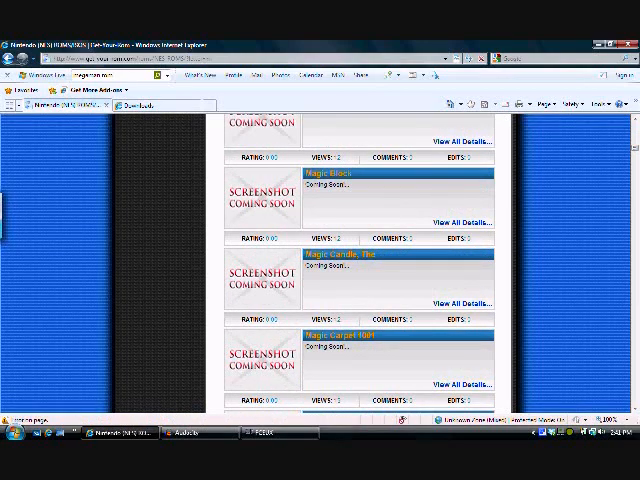
# - Scroll the NES ROM list down to the Megaman entries
pyautogui.scroll(-3)
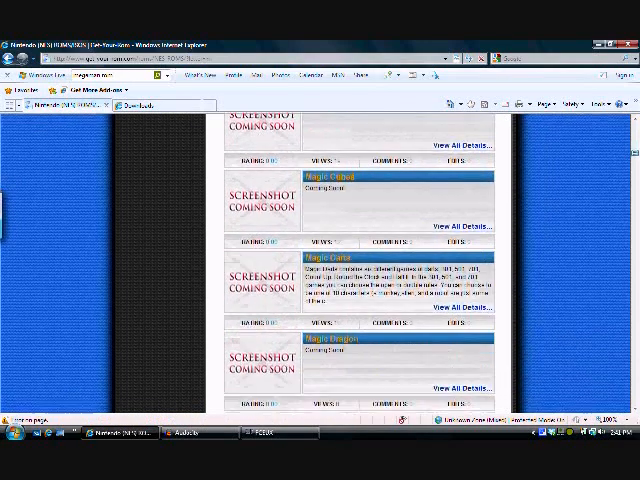
pyautogui.scroll(-3)
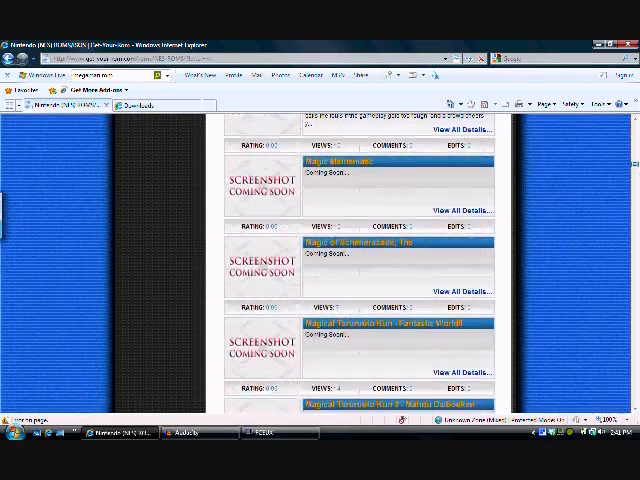
pyautogui.scroll(-3)
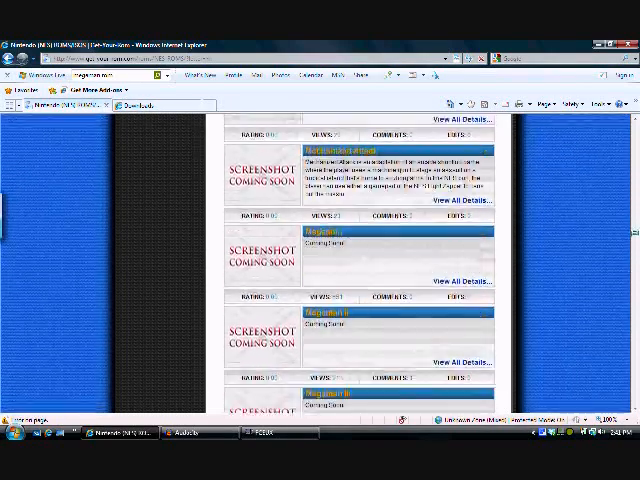
pyautogui.scroll(-3)
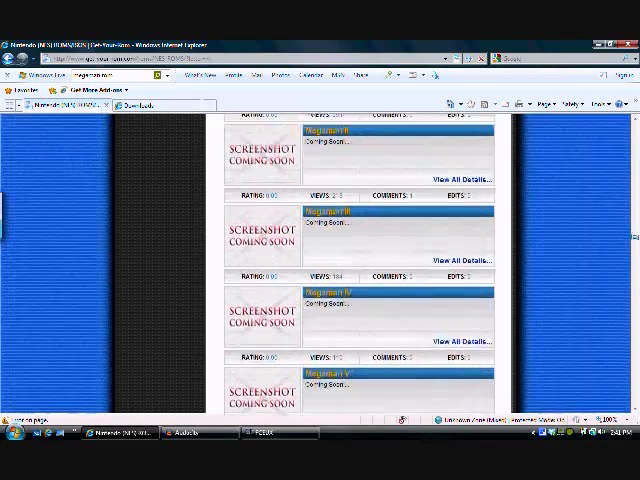
pyautogui.scroll(-3)
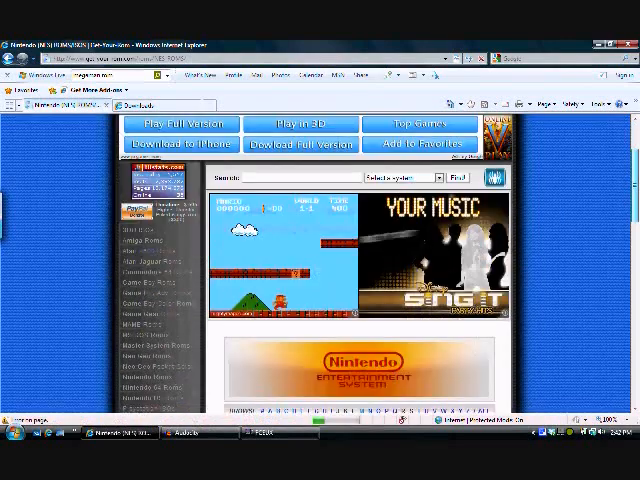
pyautogui.scroll(-3)
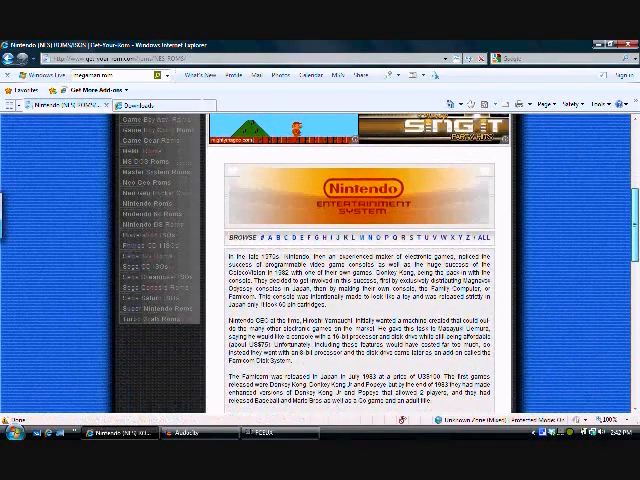
pyautogui.scroll(-3)
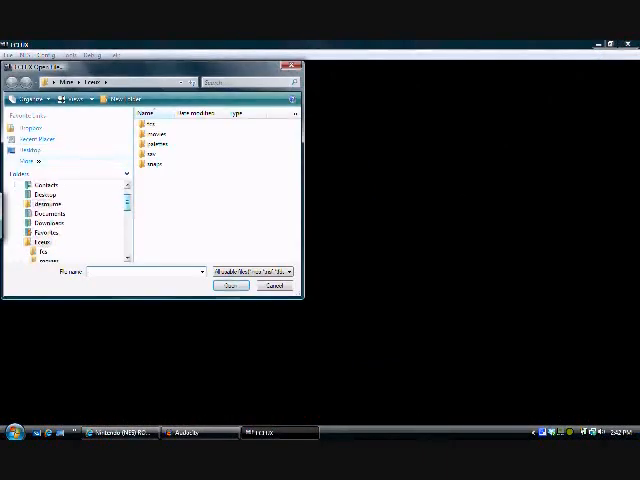
# - Browse to the download folder and load the Mega Man .nes ROM
pyautogui.click(22, 184)
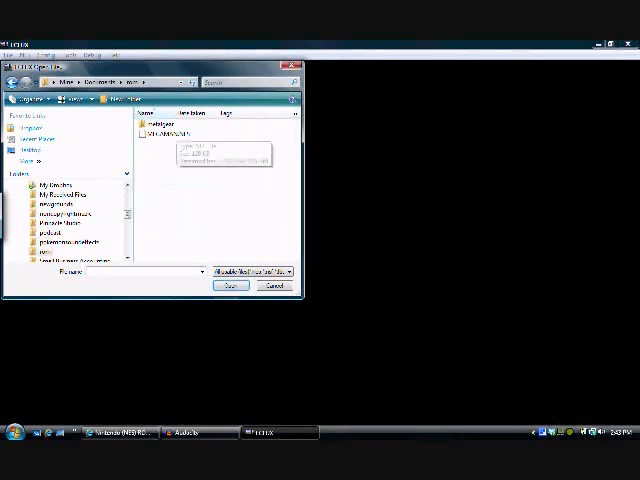
pyautogui.click(229, 286)
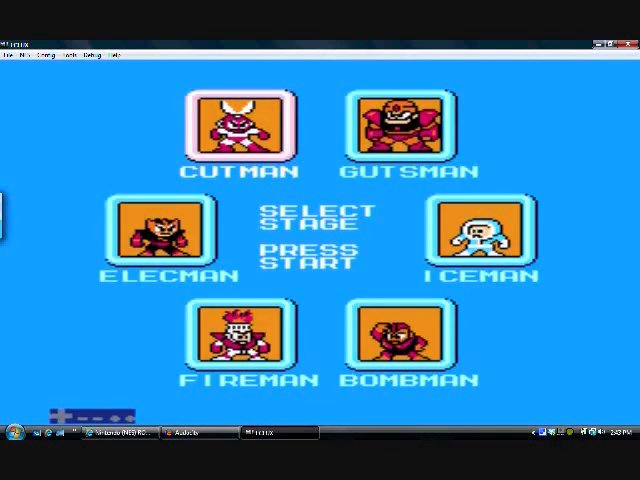
# - Start a movie recording via Record Movie with Record From left at Start (power-on)
pyautogui.press('Right')
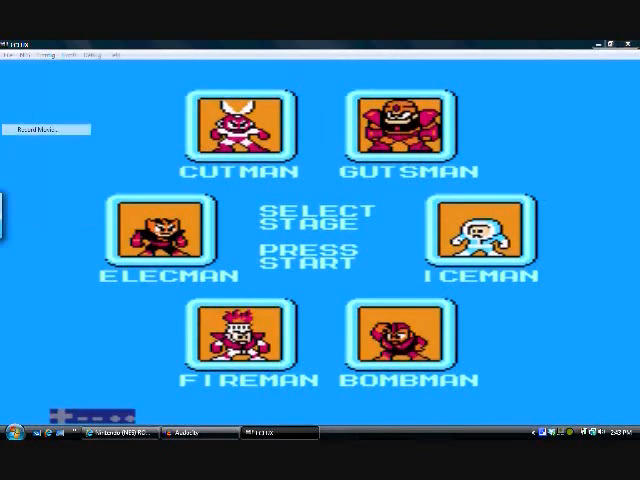
pyautogui.click(43, 128)
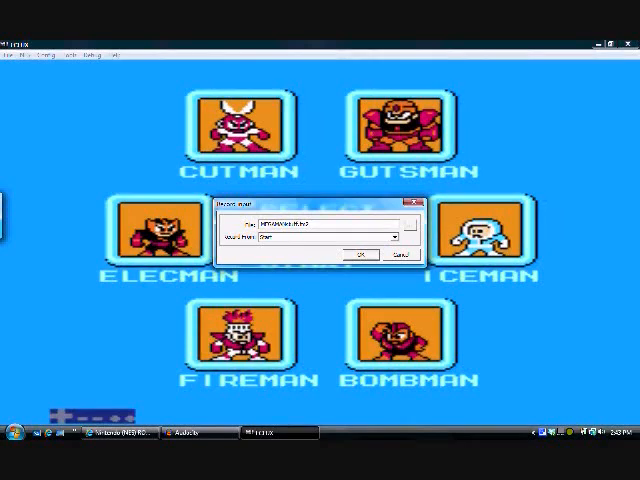
pyautogui.click(360, 255)
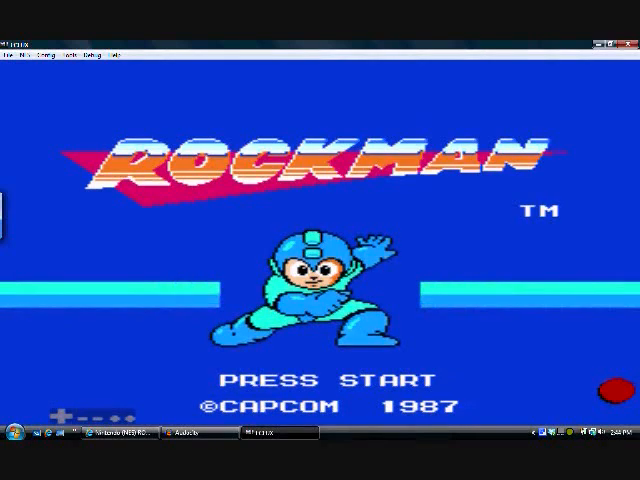
# - Start the game from the Rockman title screen while the movie records
pyautogui.press('Return')
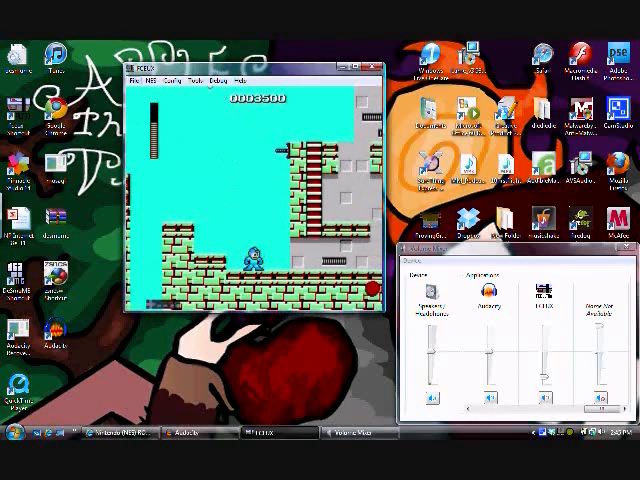
# - Refocus the FCEUX window and continue playing the stage
pyautogui.click(133, 79)
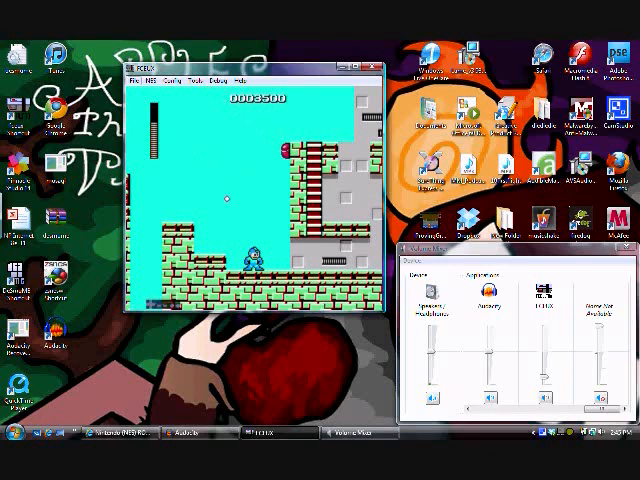
pyautogui.click(138, 77)
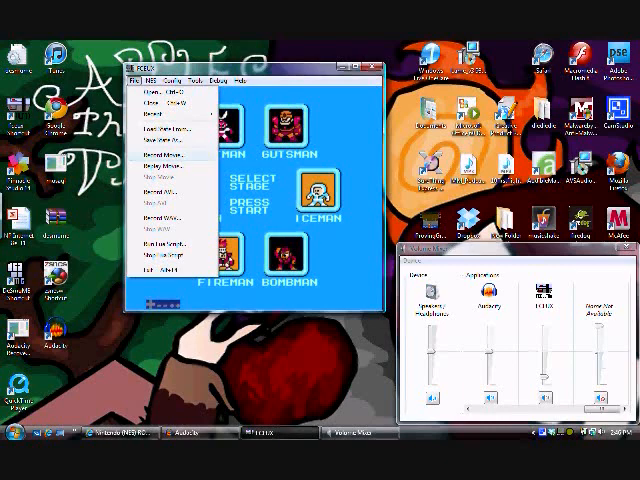
# - Begin a second movie recording keeping the MEGAMAN file name, from power-on
pyautogui.click(172, 194)
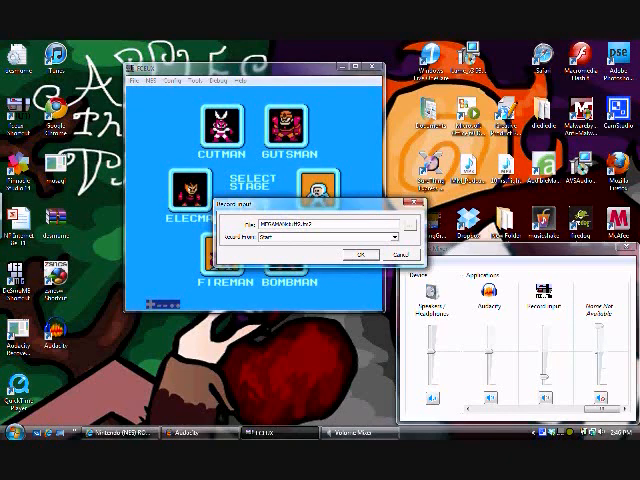
pyautogui.click(393, 236)
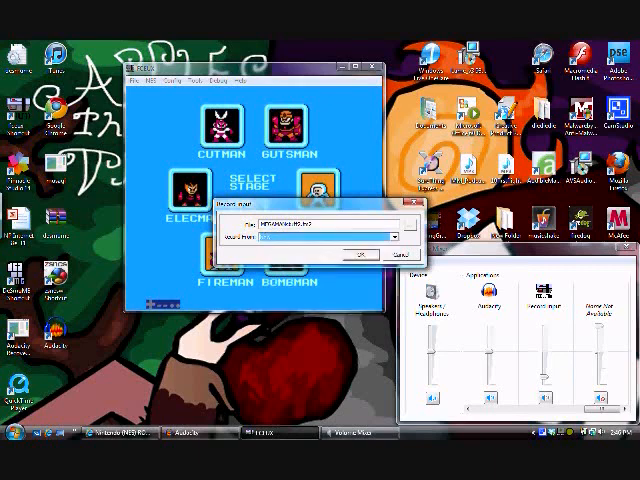
pyautogui.click(358, 255)
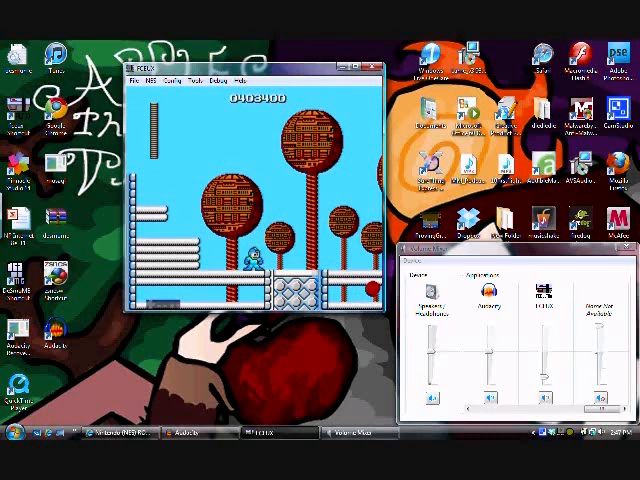
# - Bring up FCEUX's File menu to reach the movie options
pyautogui.click(130, 80)
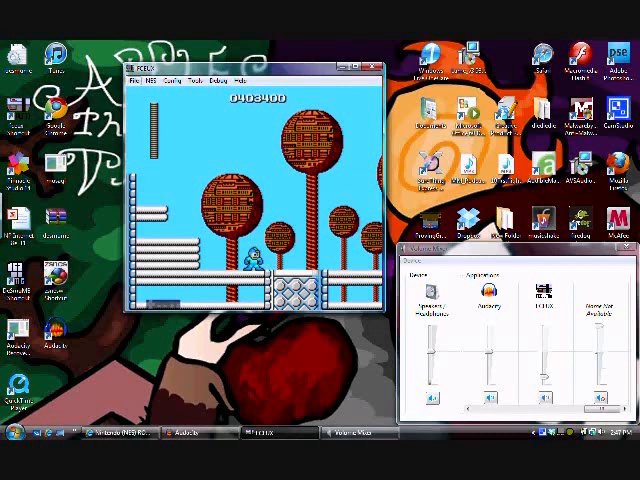
pyautogui.click(135, 77)
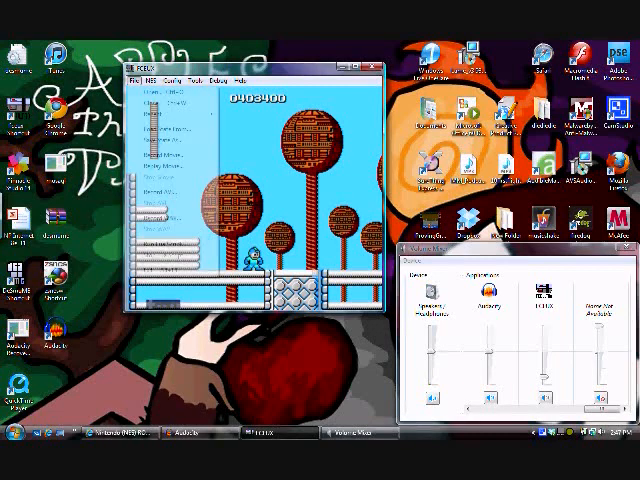
# - Replay Movie: pick the MEGAMAN recording from the file dropdown and start playback
pyautogui.click(137, 76)
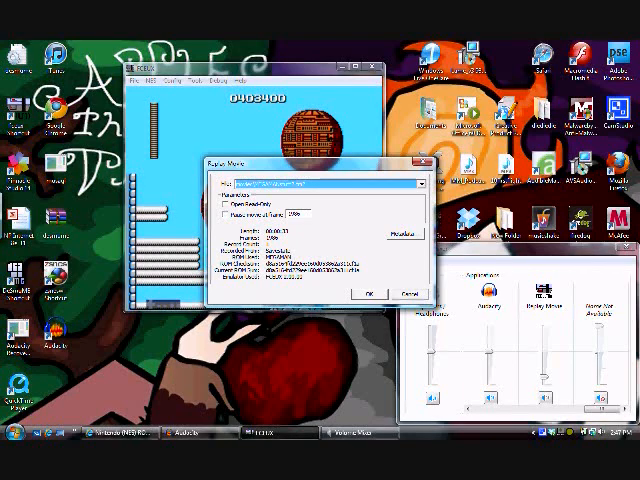
pyautogui.click(421, 183)
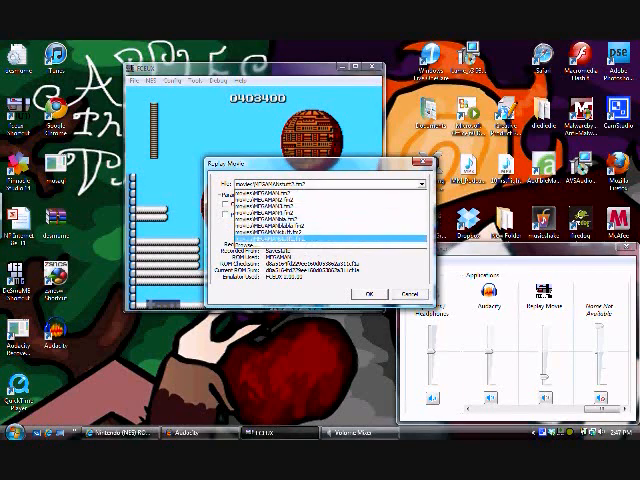
pyautogui.click(320, 237)
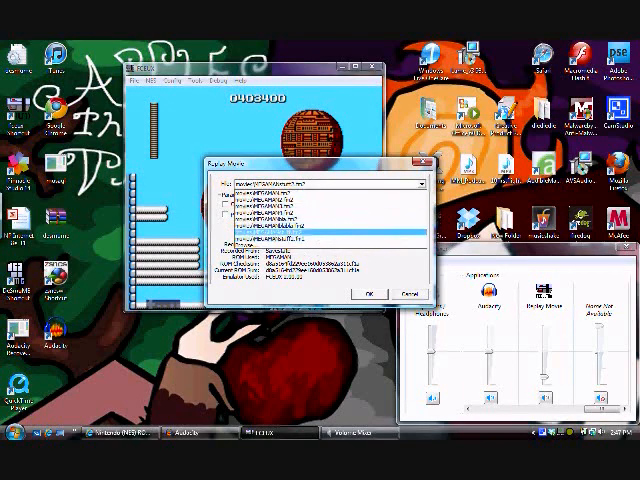
pyautogui.click(320, 239)
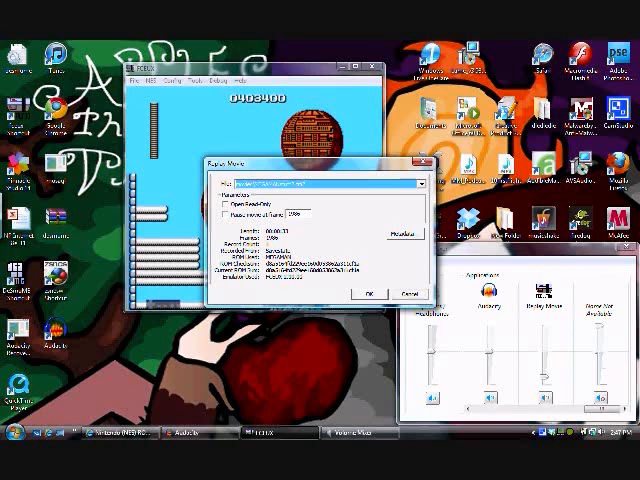
pyautogui.click(368, 293)
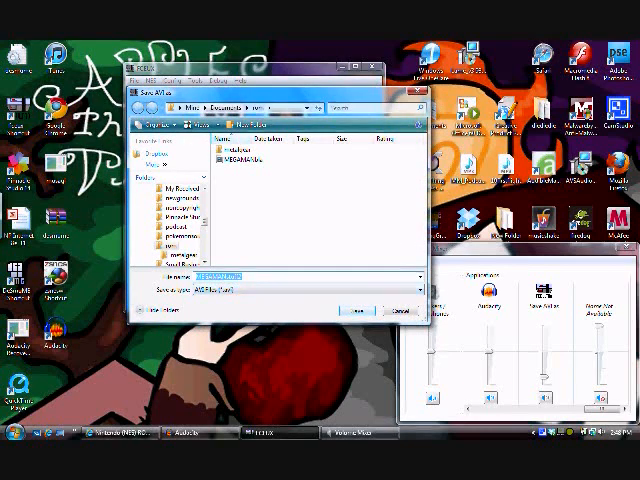
# - Save the AVI output under the entered name in the chosen folder
pyautogui.click(354, 309)
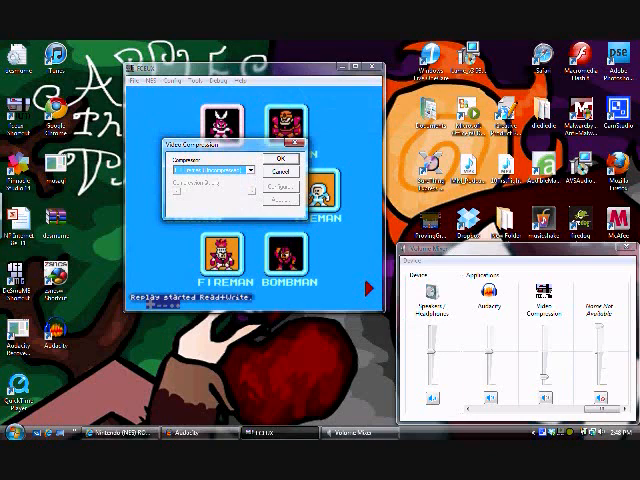
# - Confirm the default video compression so the replay records to AVI
pyautogui.click(247, 170)
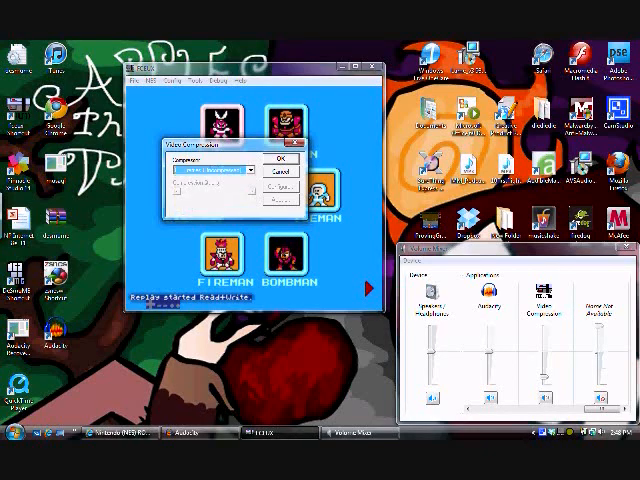
pyautogui.click(281, 158)
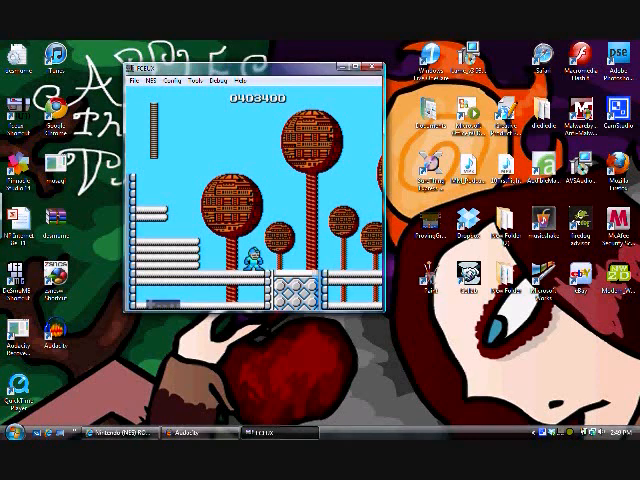
# - Switch to Windows Movie Maker and import the MEGAMAN AVI recording
pyautogui.click(13, 440)
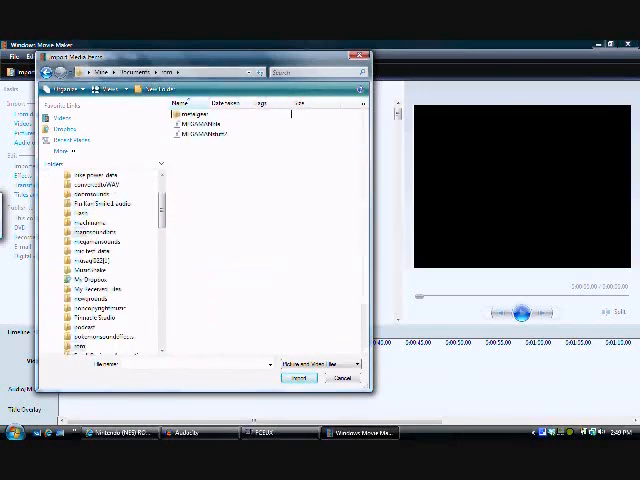
pyautogui.click(230, 133)
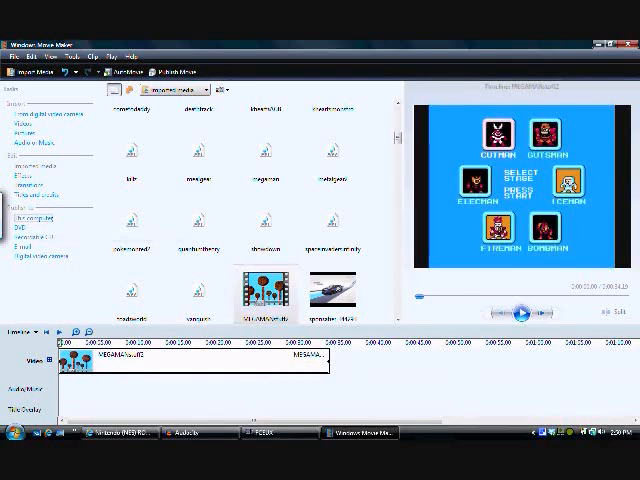
# - Start the Publish Movie wizard for the Mega Man clip
pyautogui.click(174, 72)
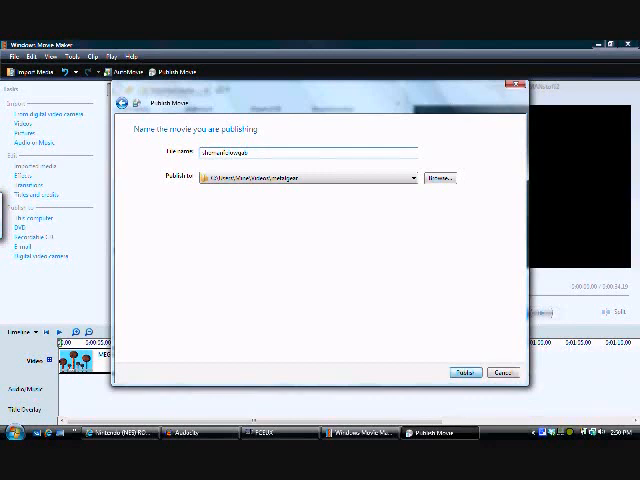
# - Publish the movie at Best quality for playback on my computer and finish the wizard
pyautogui.click(463, 372)
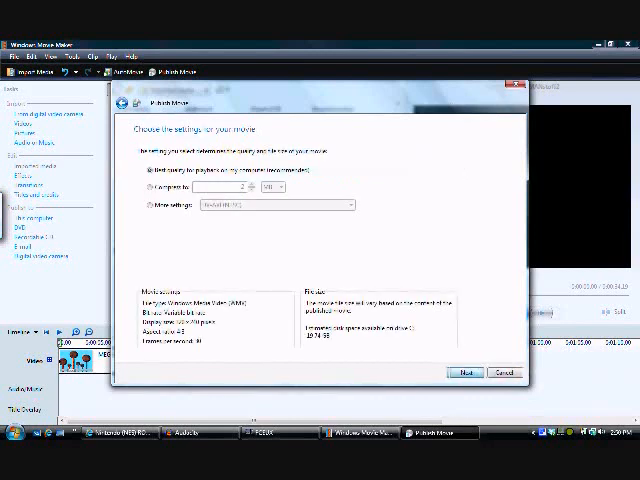
pyautogui.click(466, 372)
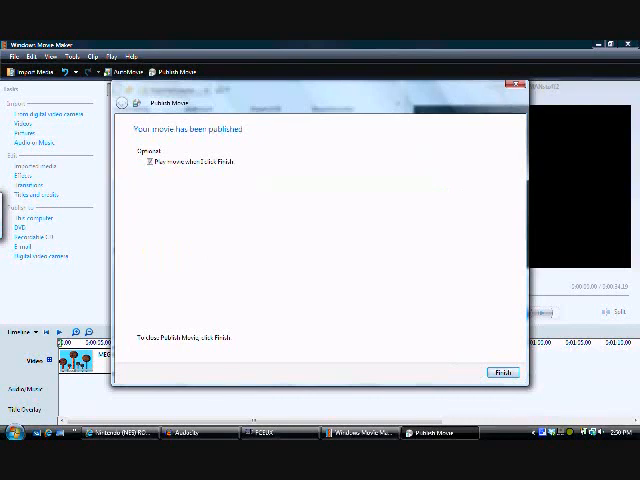
pyautogui.click(504, 372)
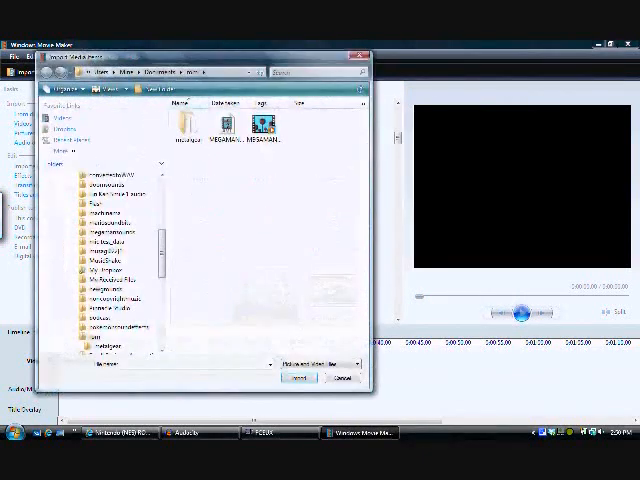
# - Select the Mega Man video files in the recordings folder and import them
pyautogui.click(224, 127)
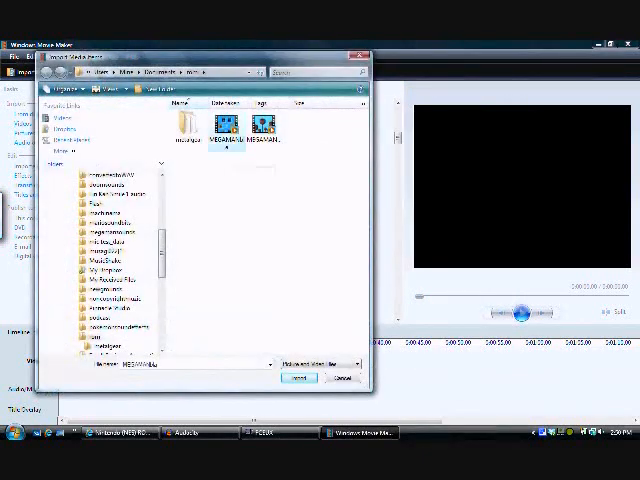
pyautogui.click(260, 128)
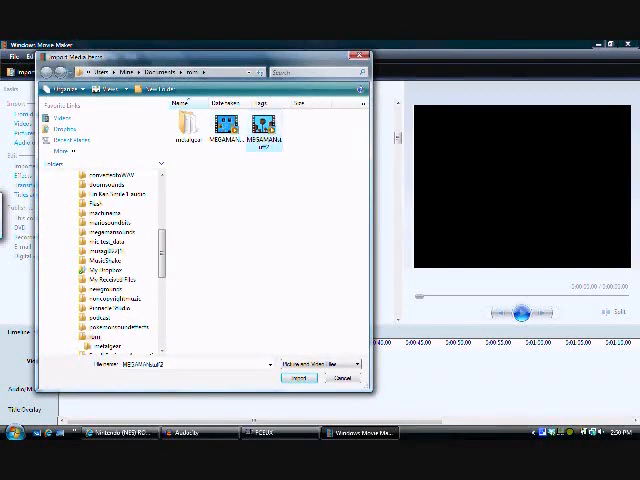
pyautogui.click(295, 378)
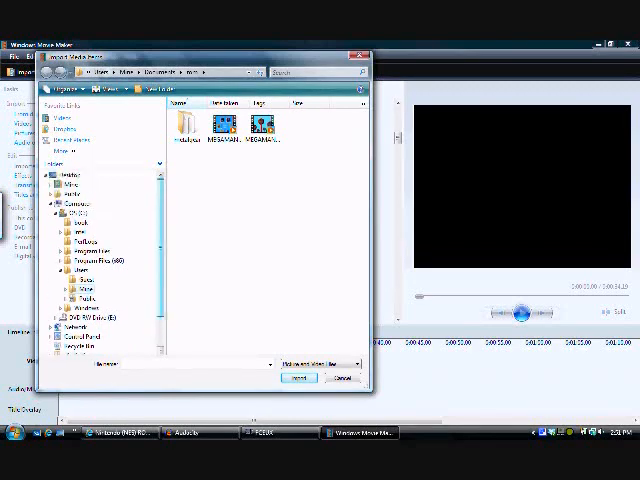
# - Browse to Videos > megagear and import the published movie
pyautogui.click(56, 186)
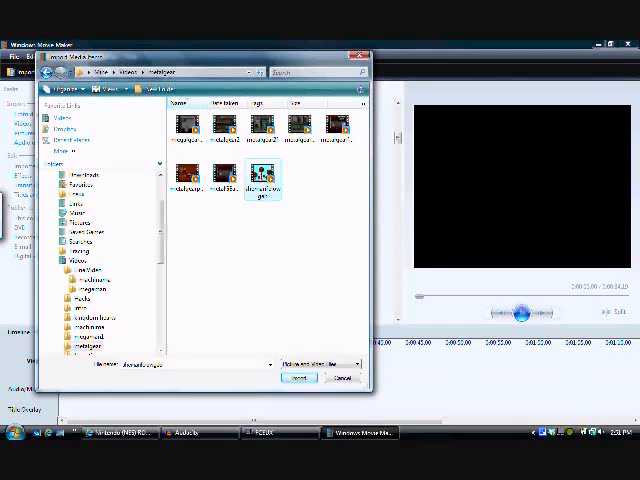
pyautogui.click(298, 377)
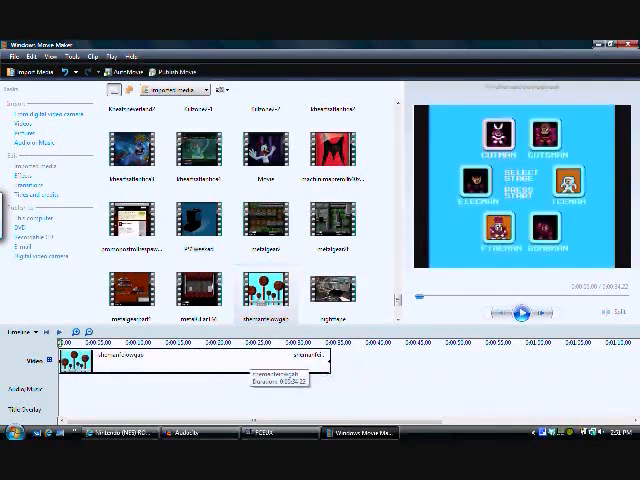
pyautogui.click(520, 314)
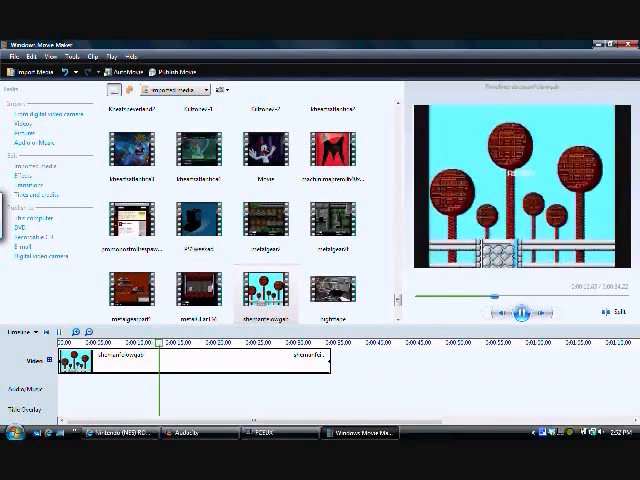
pyautogui.click(518, 314)
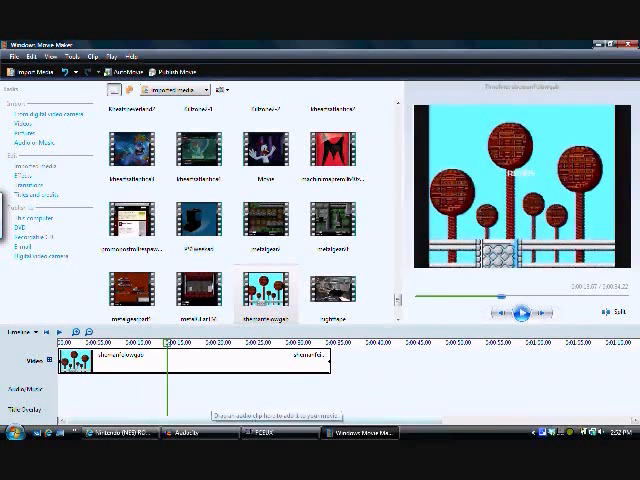